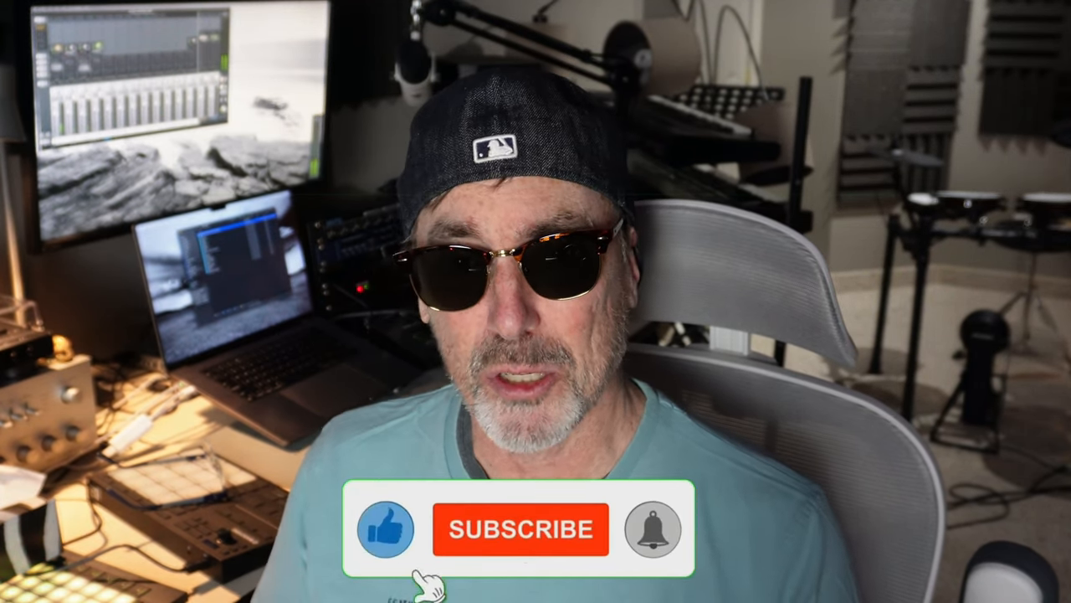
click(520, 529)
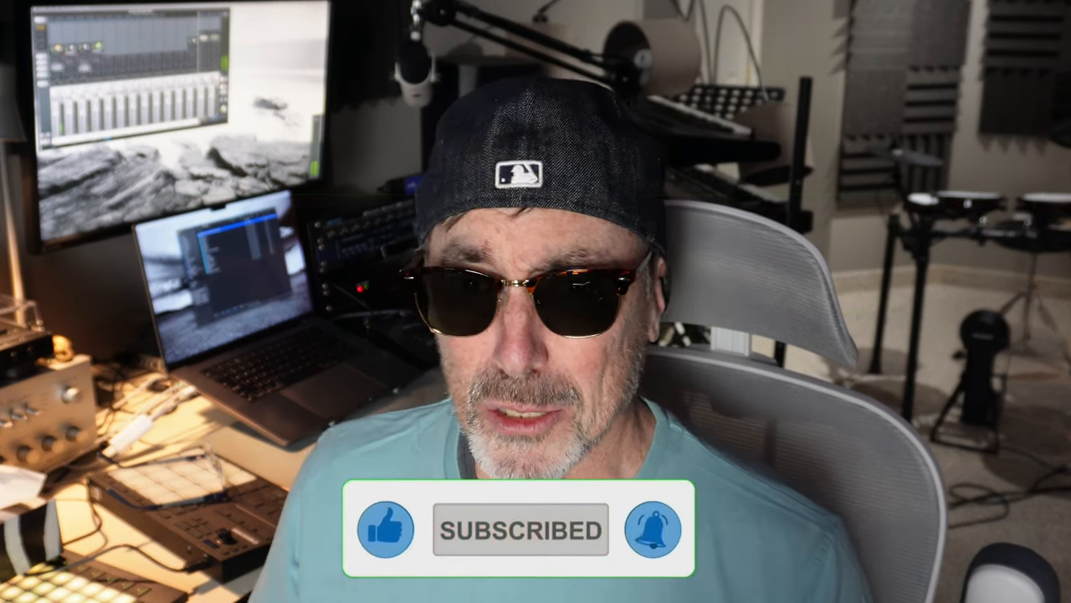